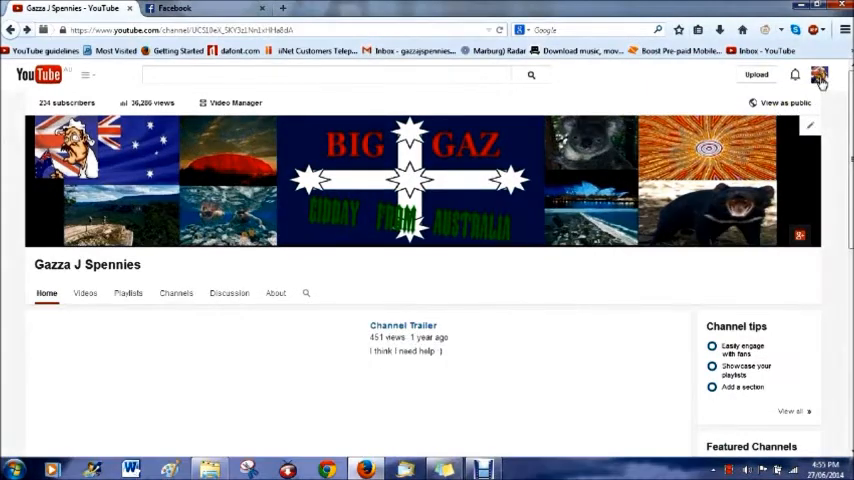
Reach the Creator Studio dashboard from the avatar's account menu
click(818, 74)
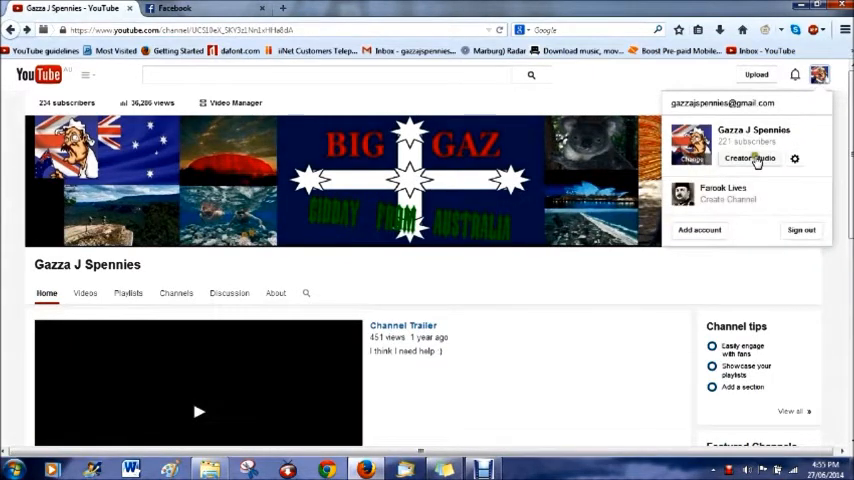
click(750, 158)
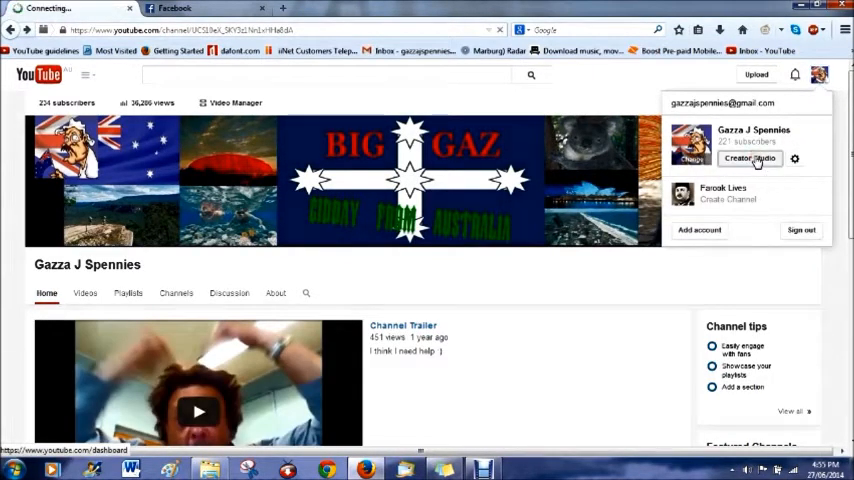
click(748, 158)
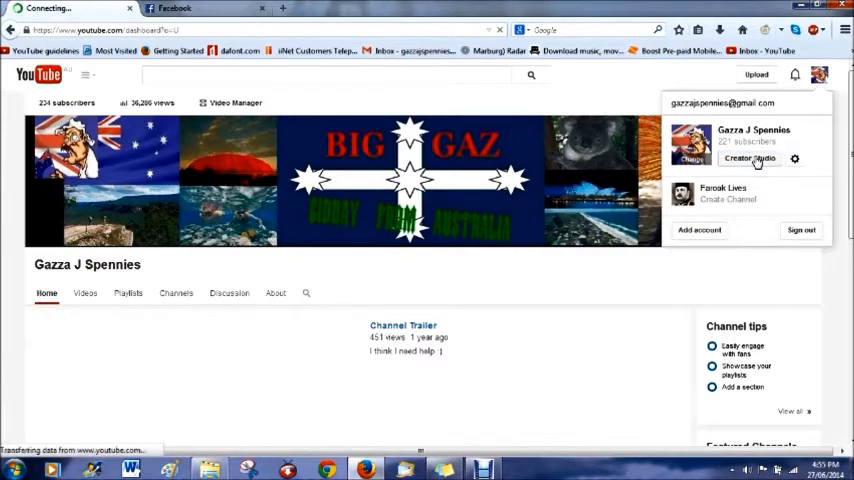
Leave the loaded dashboard for the Video Manager in the Creator Studio sidebar
click(750, 158)
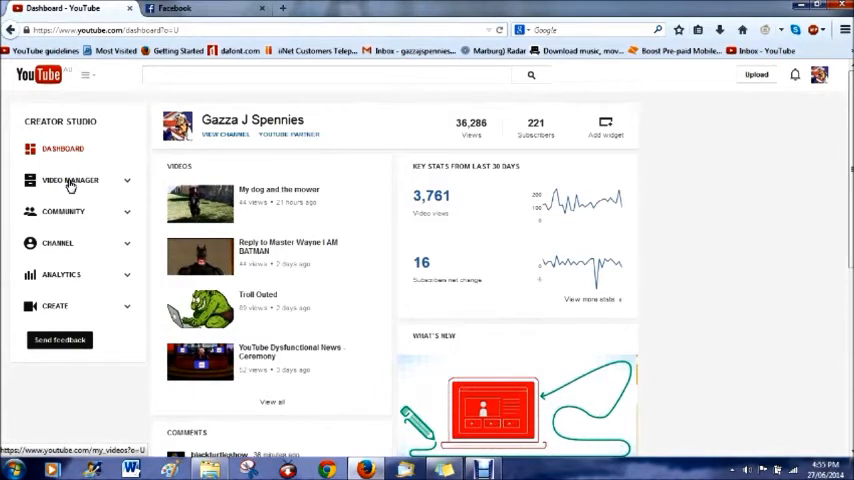
click(70, 180)
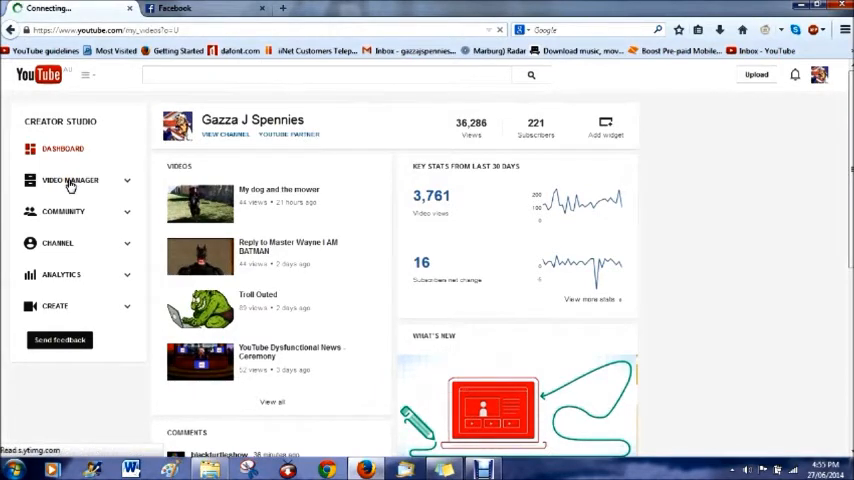
Browse the Video Manager's 204-video list, then return to the Dashboard overview
click(68, 180)
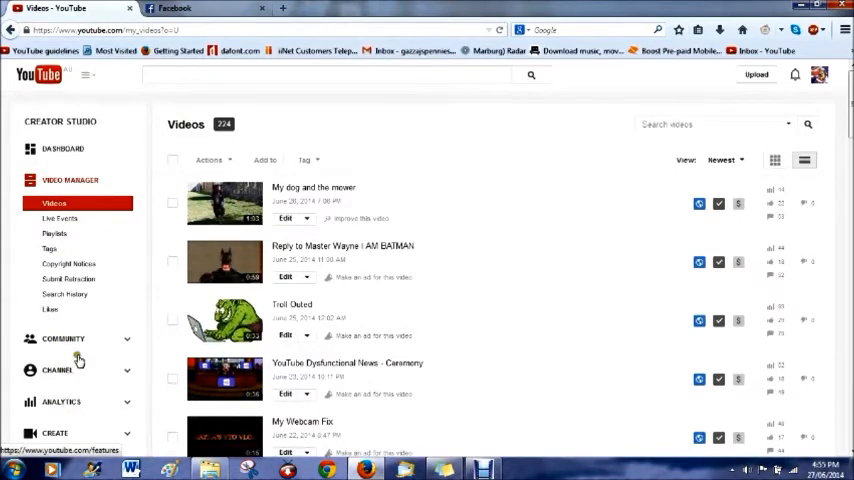
click(62, 148)
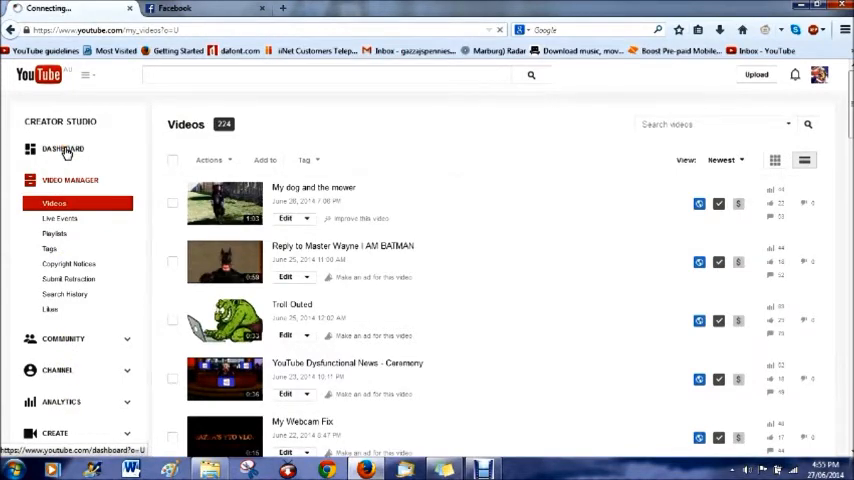
click(62, 148)
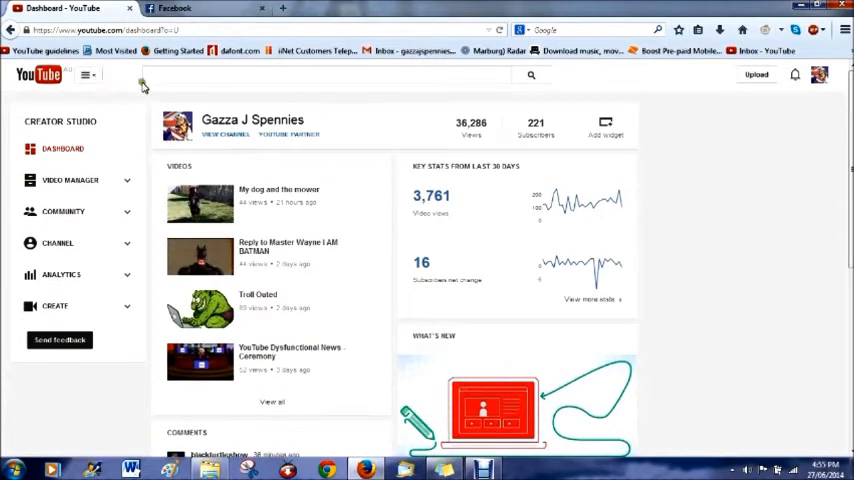
click(88, 74)
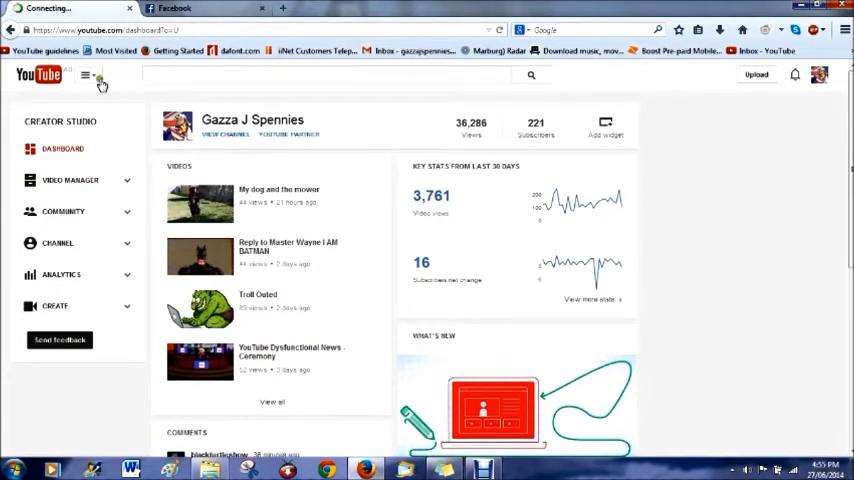
Go back to the Gazza J Spennies channel home via My Channel in the guide menu
click(88, 76)
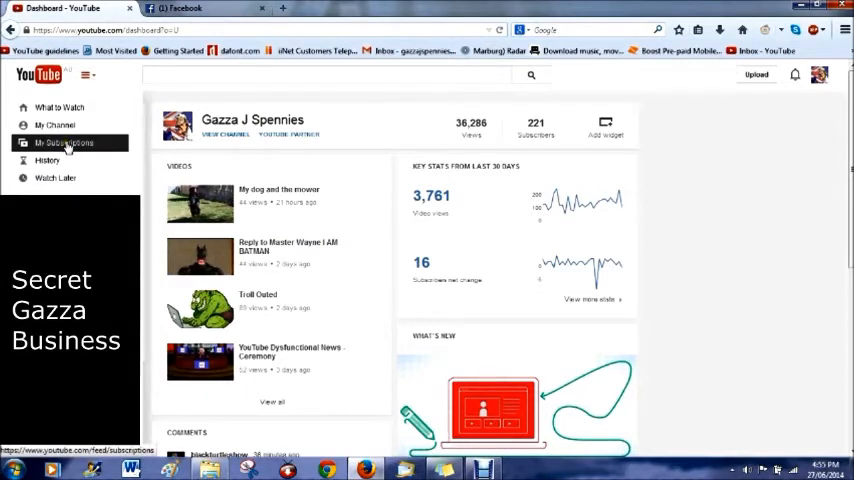
mouse_move(64, 144)
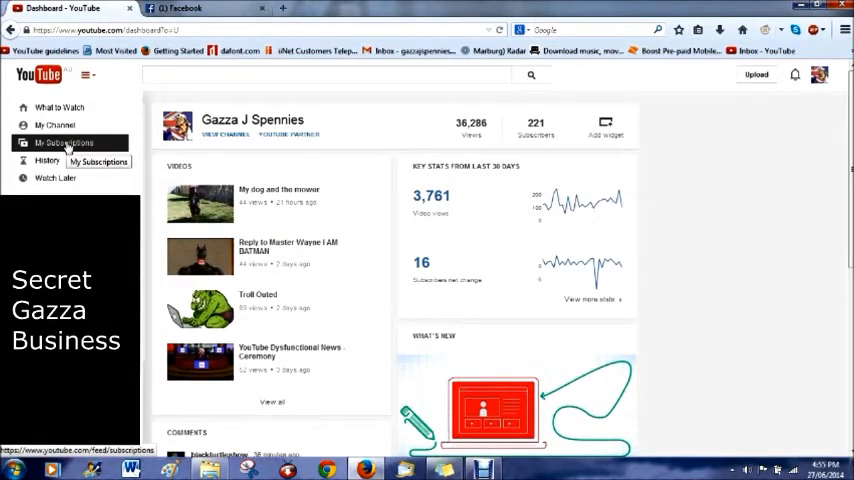
mouse_move(58, 108)
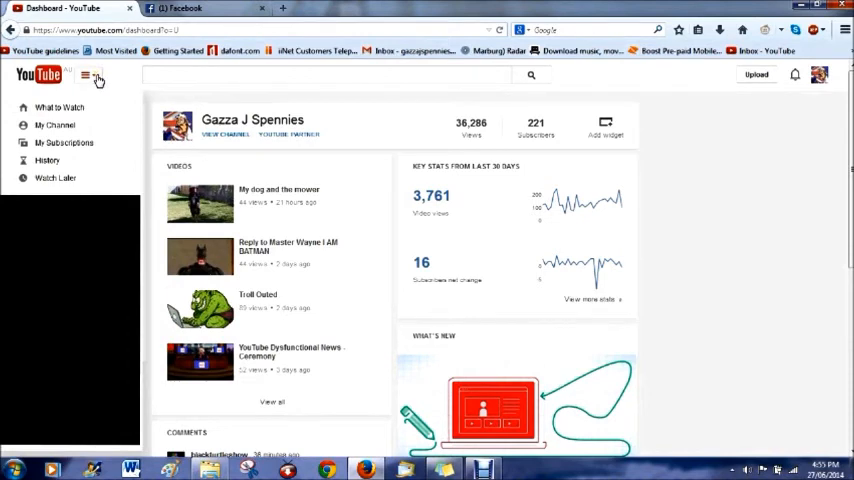
click(54, 124)
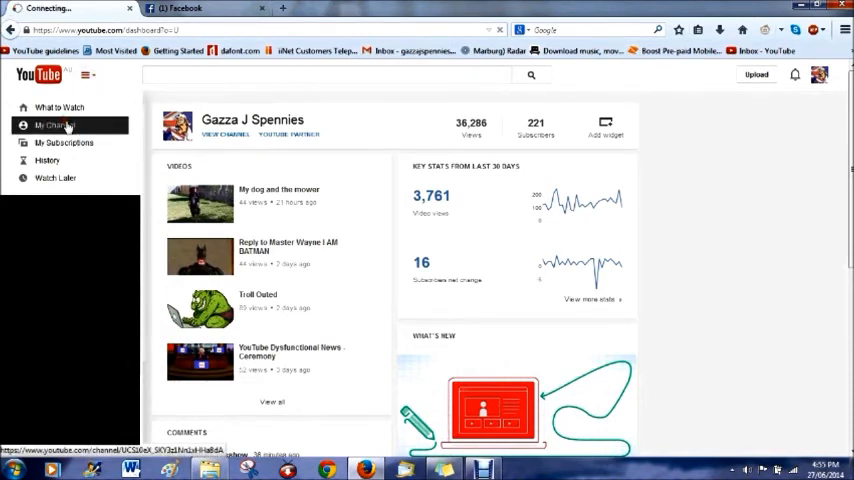
click(52, 124)
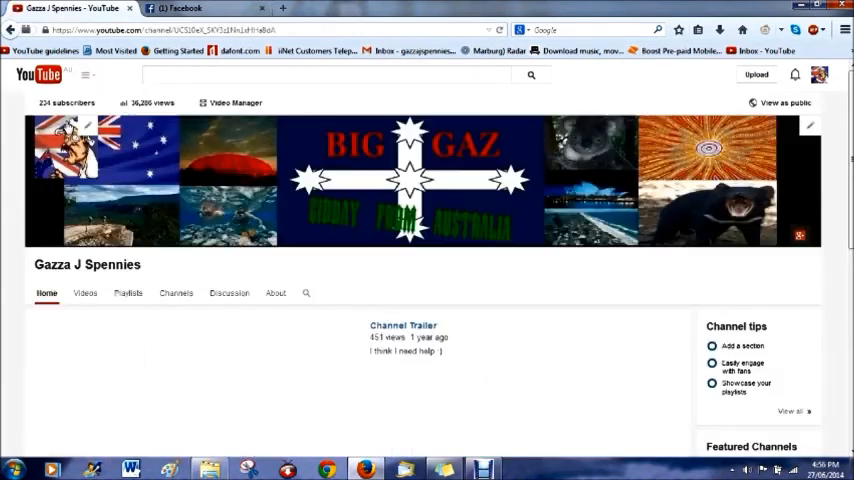